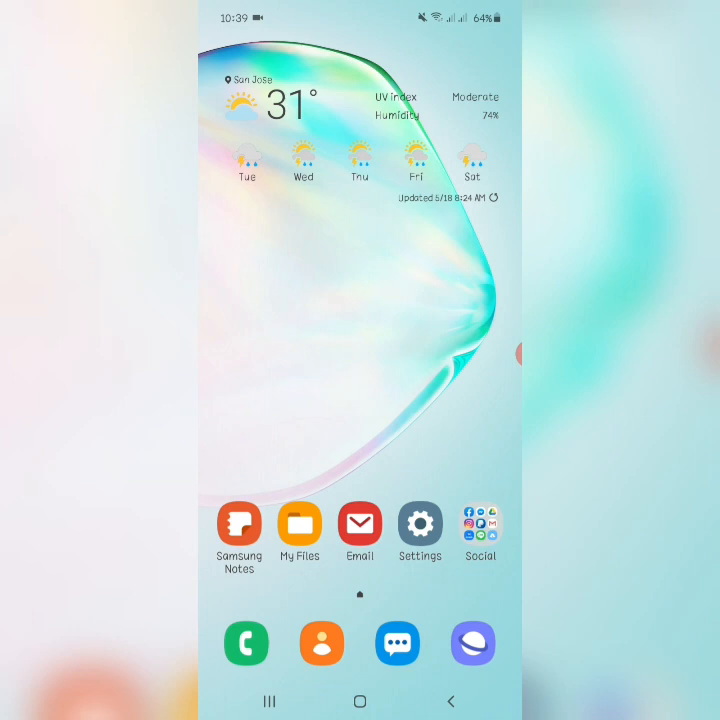
# Launch My Files and select the HK Pink Yoga .apk in Download to get its install prompt
pyautogui.click(300, 524)
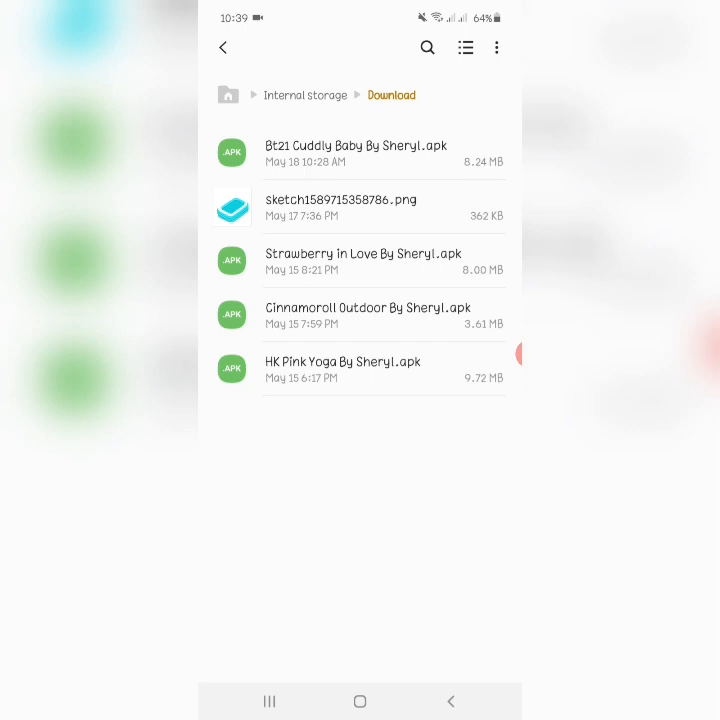
pyautogui.click(344, 368)
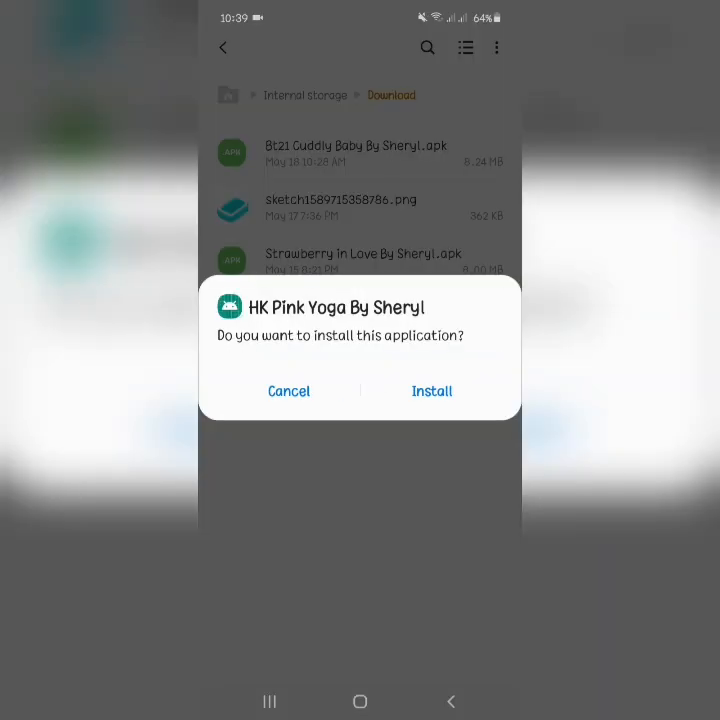
# Confirm Install for HK Pink Yoga By Sheryl and dismiss the 'App installed' message with Done
pyautogui.click(432, 390)
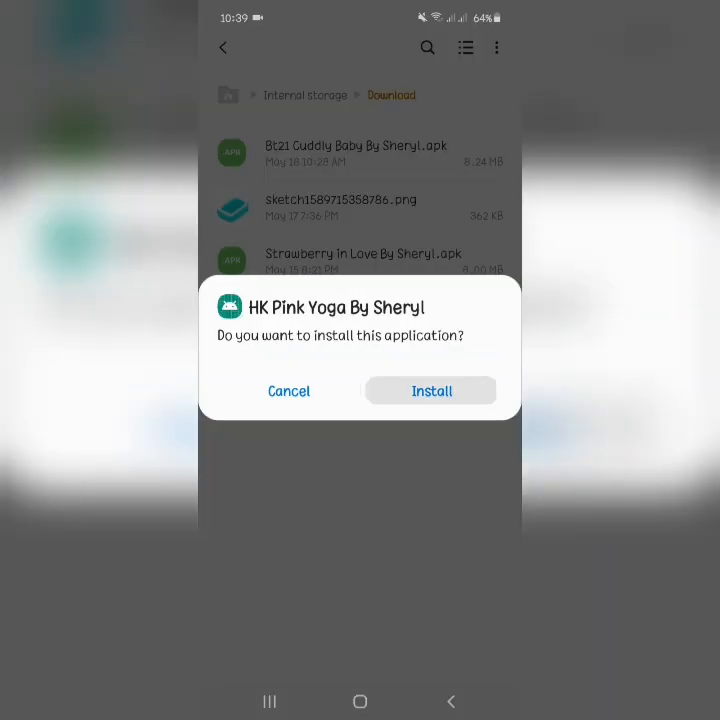
pyautogui.click(432, 390)
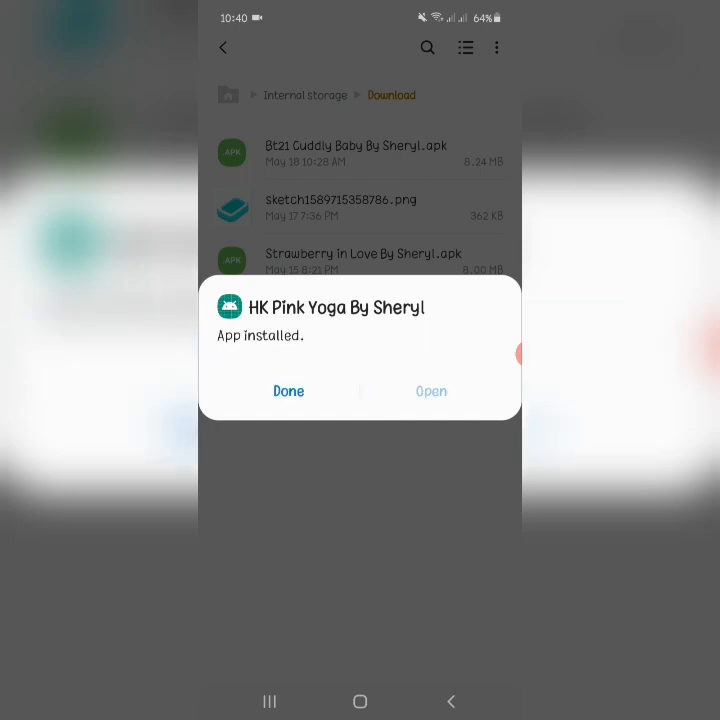
pyautogui.click(288, 390)
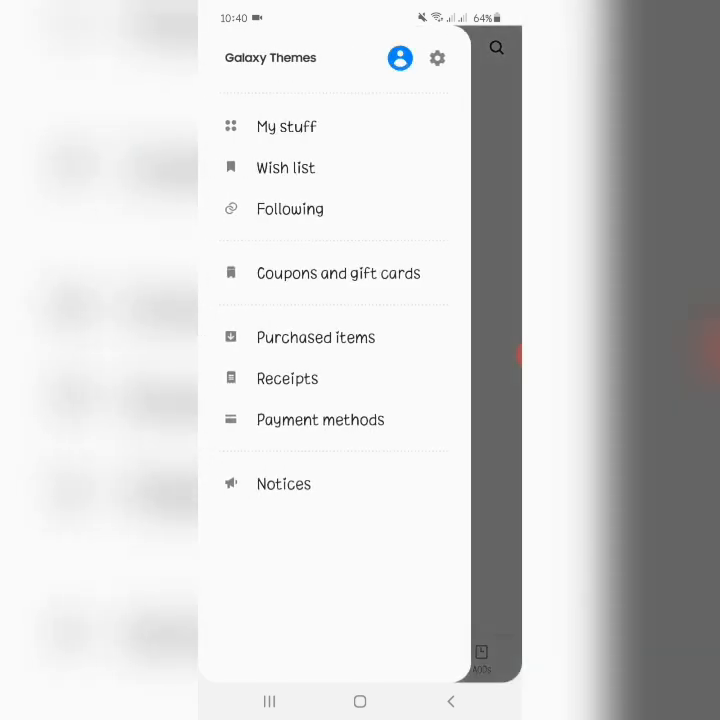
# Close the Galaxy Themes side menu and return to the My Files Download folder
pyautogui.click(286, 126)
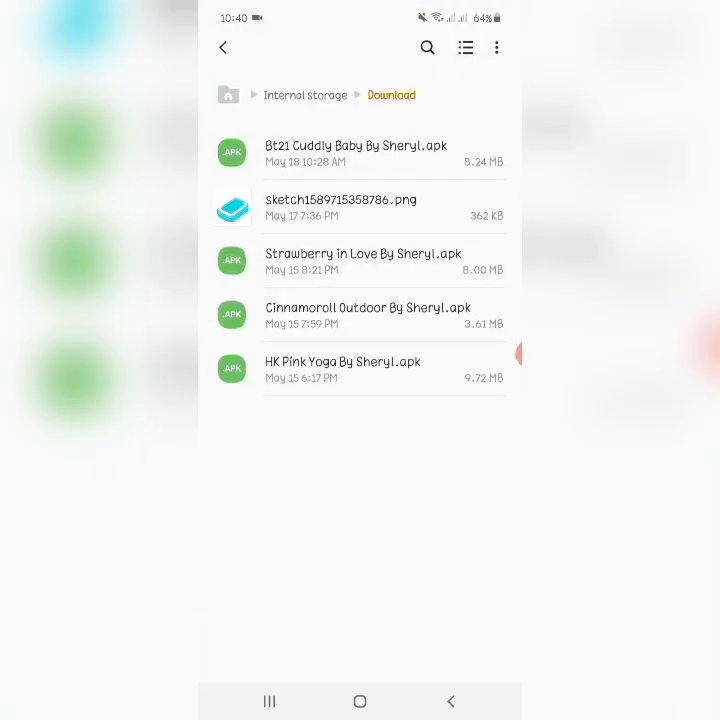
# Pull down quick settings and switch the Wi‑Fi tile off
pyautogui.moveTo(360, 10); pyautogui.dragTo(360, 300)
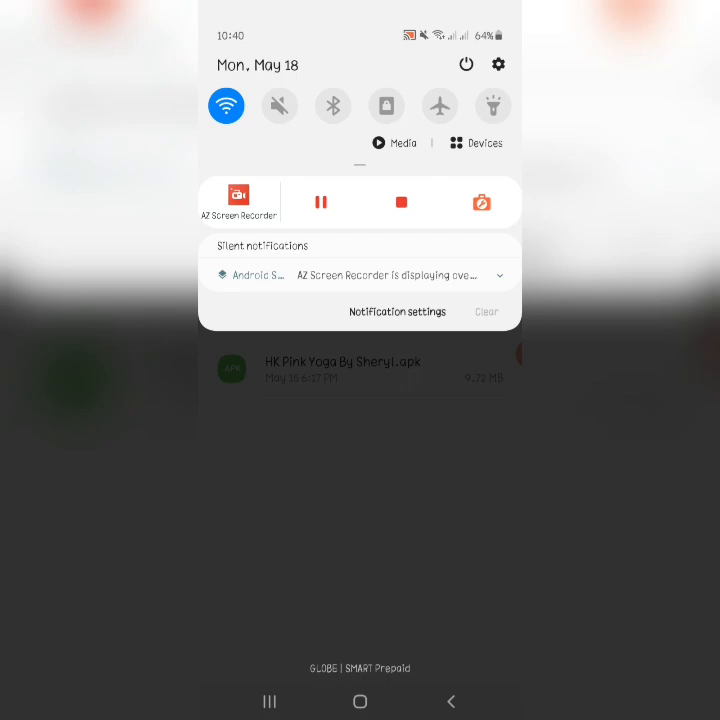
pyautogui.click(228, 104)
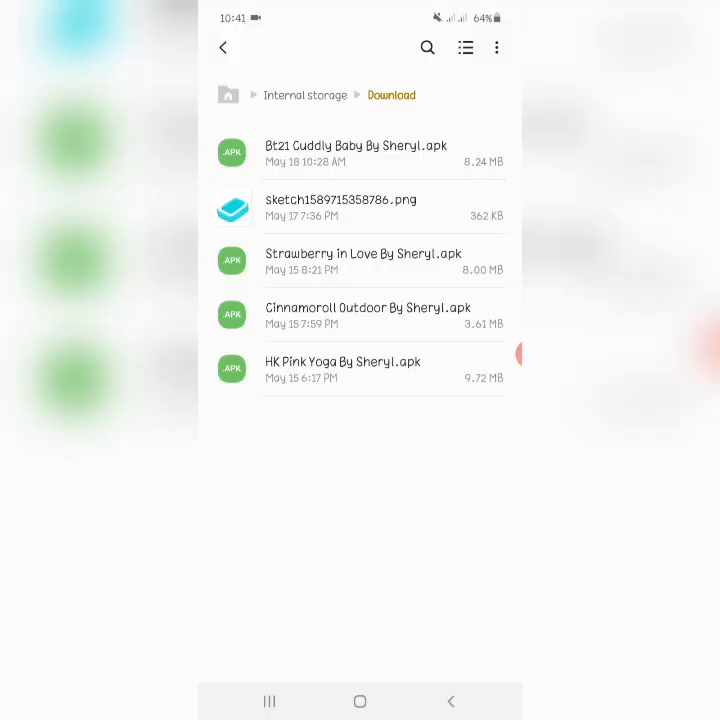
# Reopen the HK Pink Yoga .apk and confirm installing it as an update
pyautogui.click(344, 368)
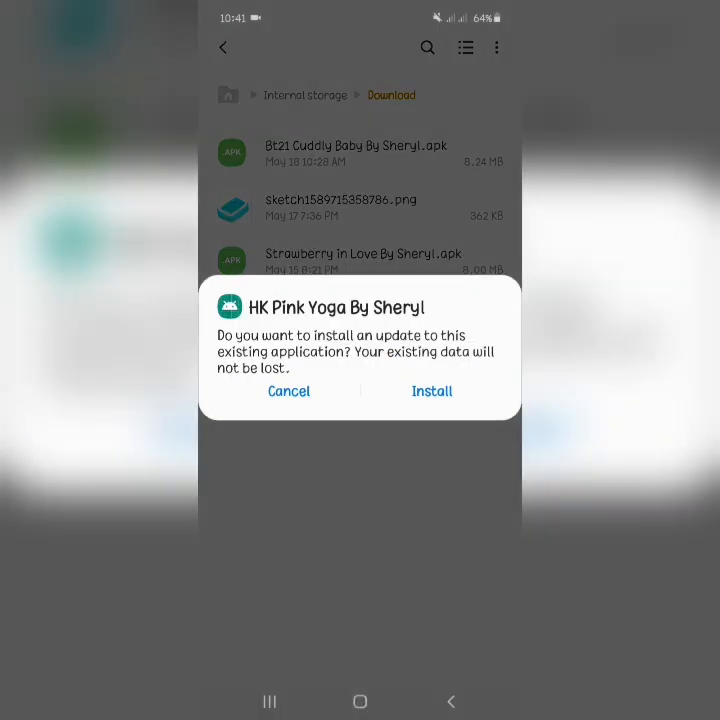
pyautogui.click(432, 390)
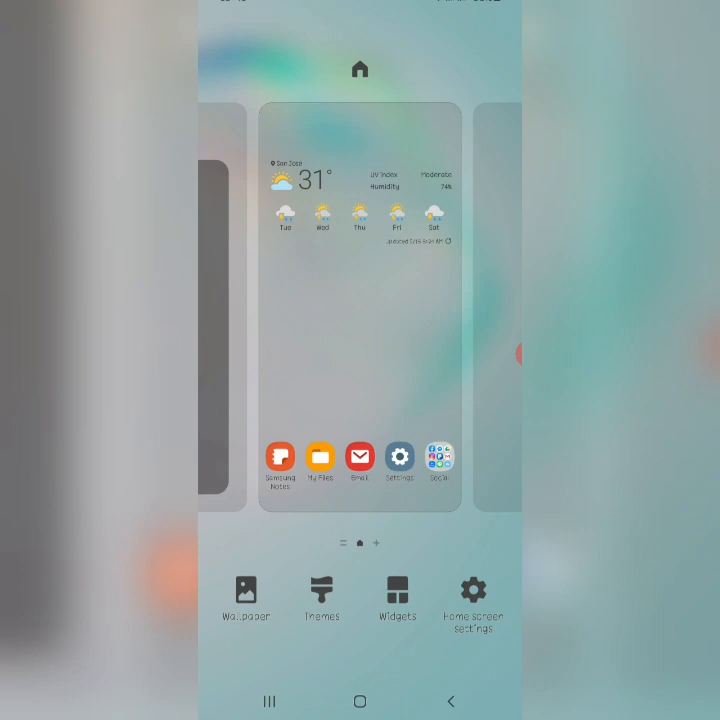
# Open Themes from home screen edit mode to reach Galaxy Themes' My stuff page
pyautogui.click(320, 590)
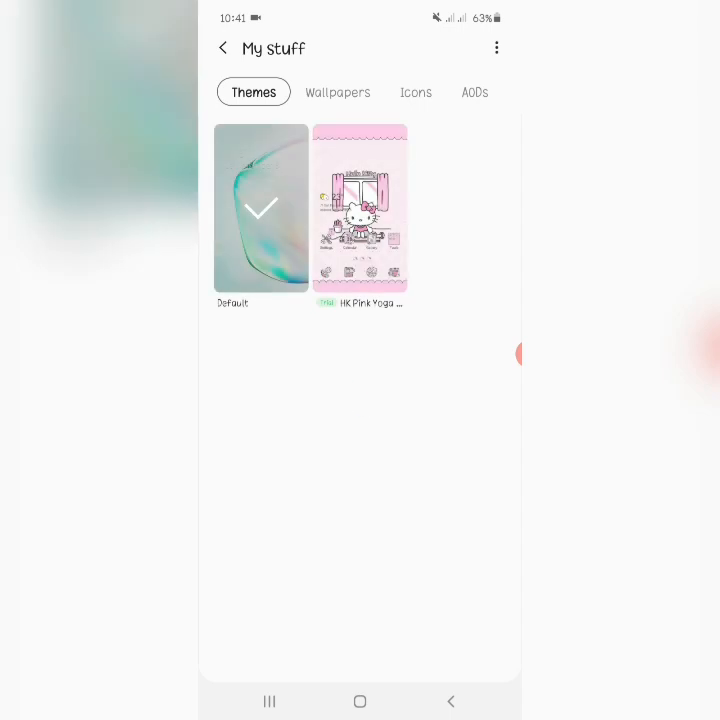
# Select HK Pink Yoga, start applying it, and confirm Apply in the warning dialog
pyautogui.click(360, 206)
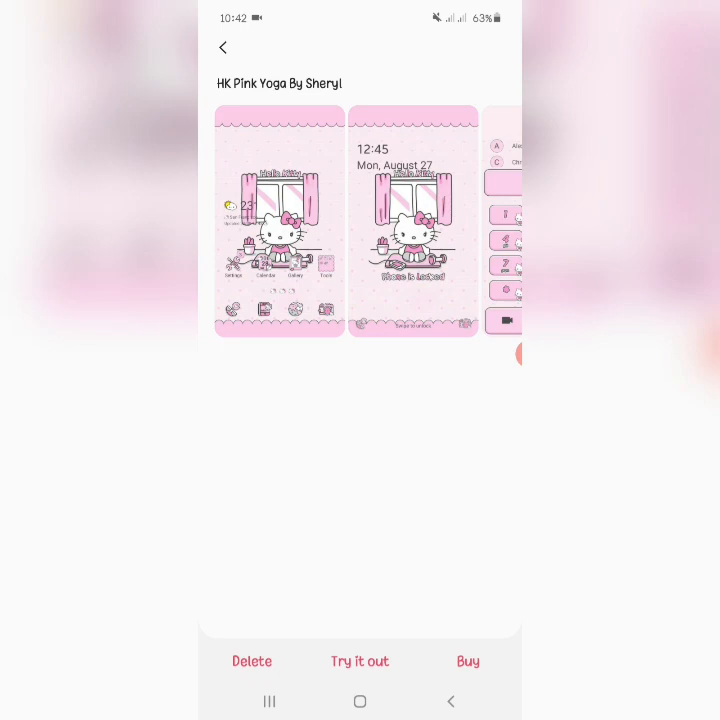
pyautogui.click(360, 660)
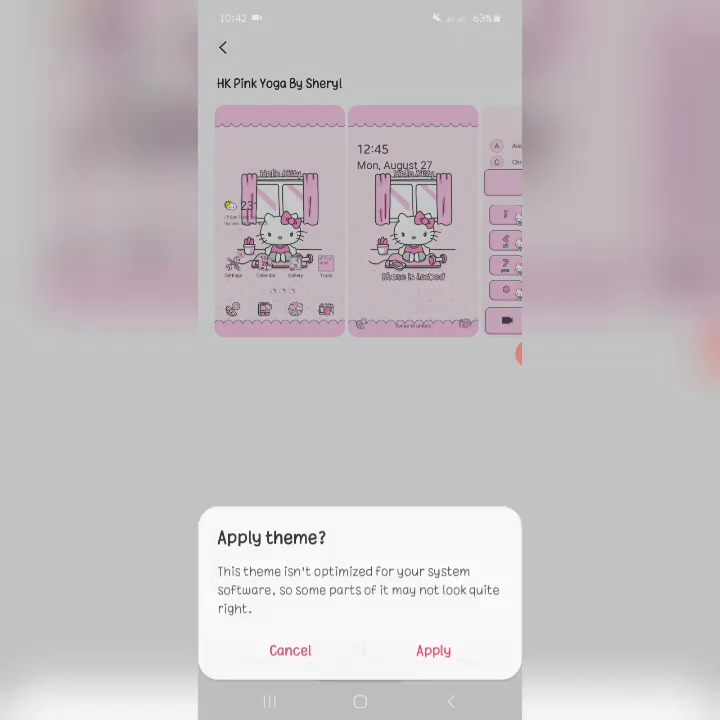
pyautogui.click(432, 650)
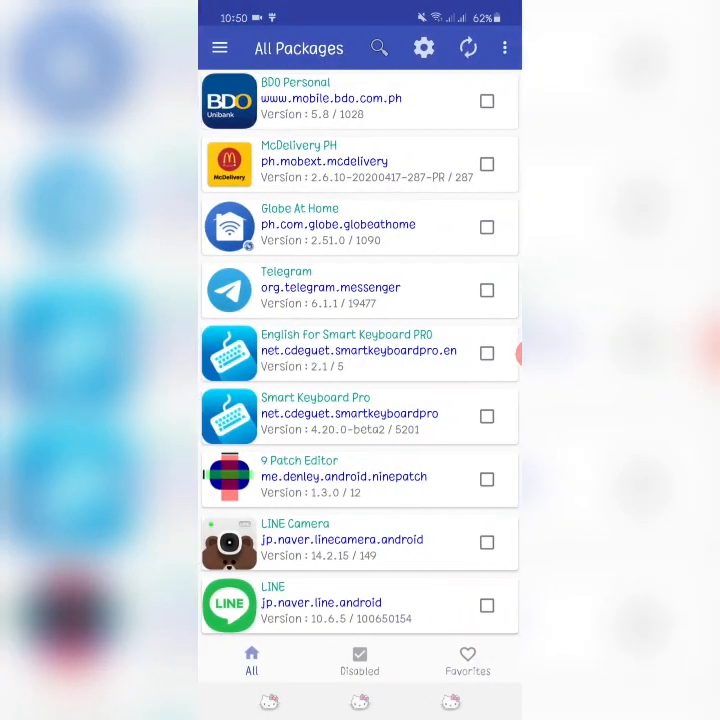
# In Favorites, tick Galaxy Themes to disable it and open Galaxy Themes Service's details
pyautogui.click(468, 660)
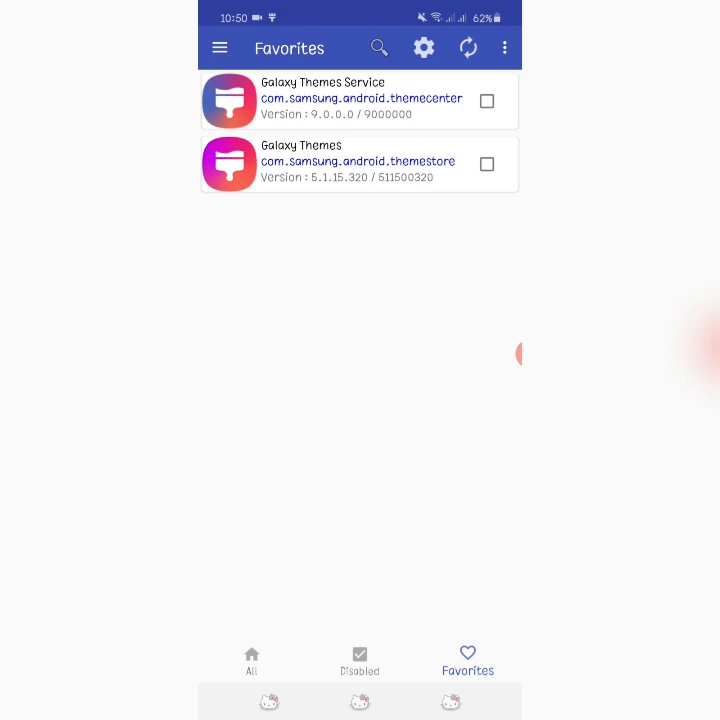
pyautogui.click(486, 164)
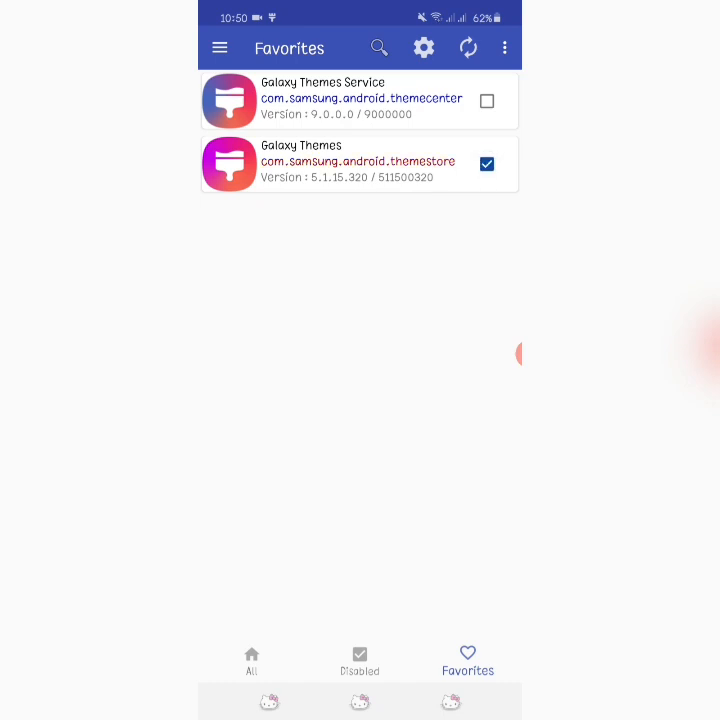
pyautogui.click(358, 162)
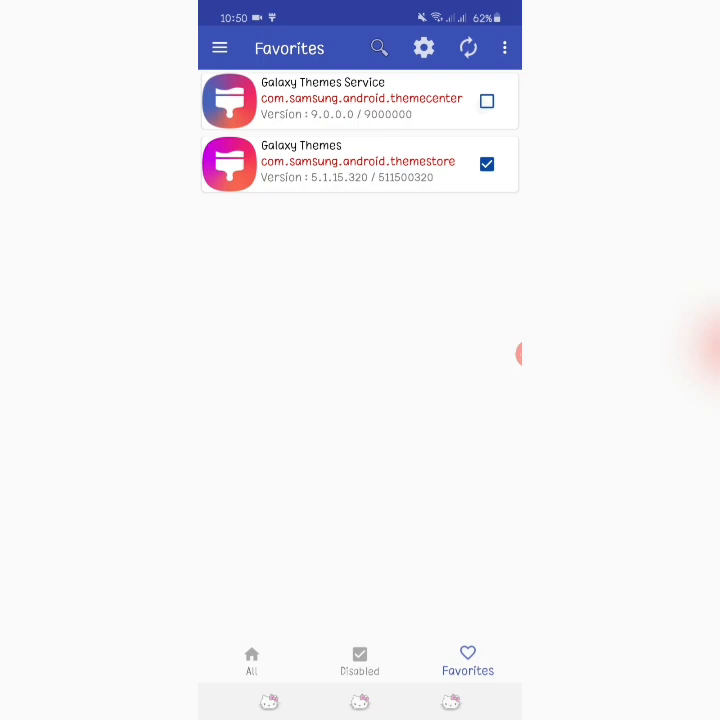
pyautogui.click(488, 100)
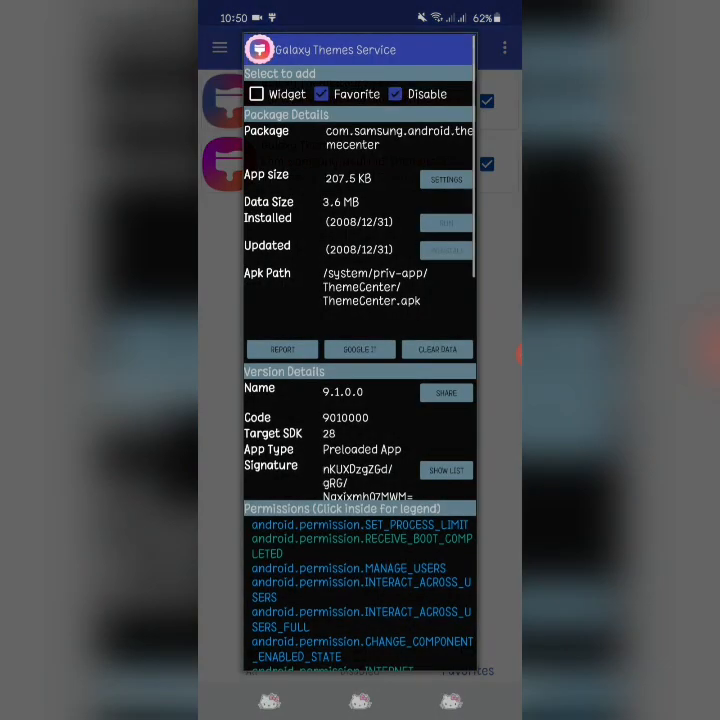
# Clear Galaxy Themes Service's data to zero and close its details panel
pyautogui.click(436, 348)
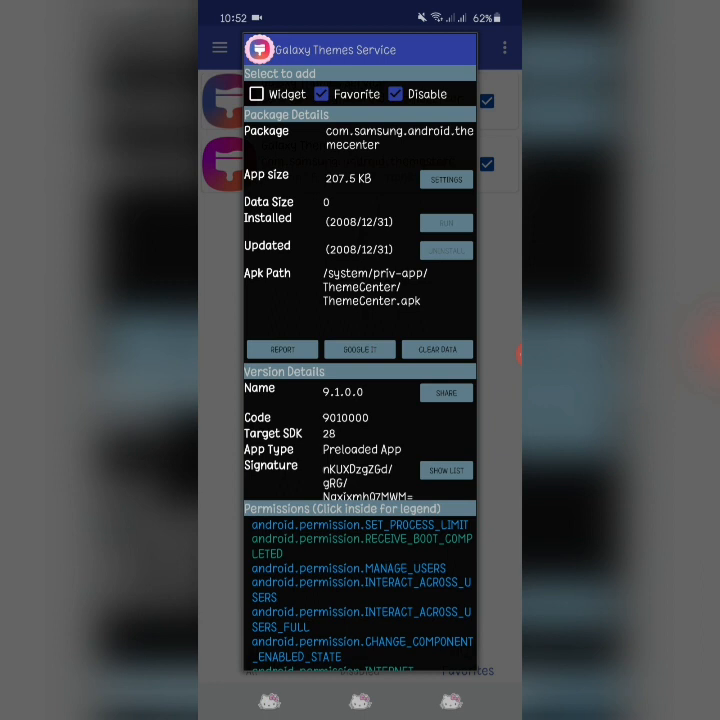
pyautogui.click(436, 348)
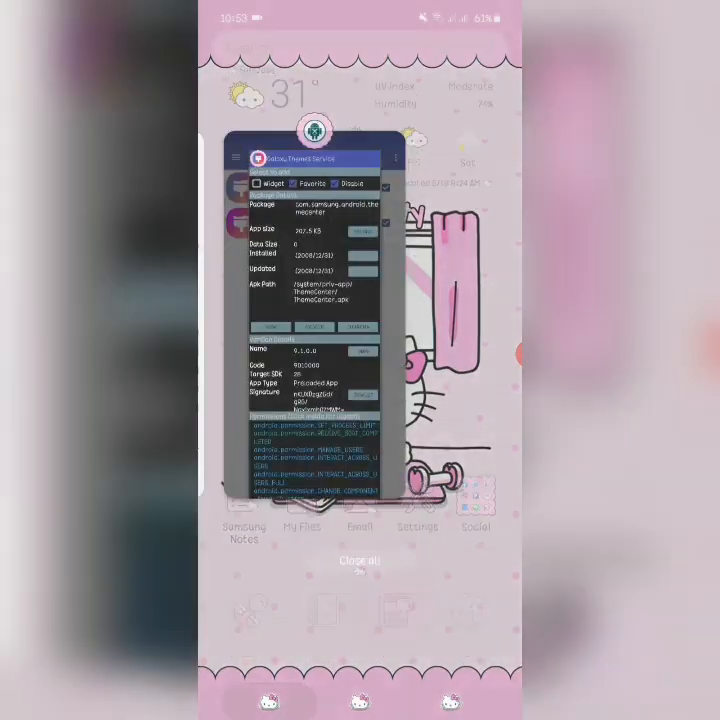
# Leave Recents for the pink Hello Kitty home screen and launch the themed Phone keypad
pyautogui.click(358, 560)
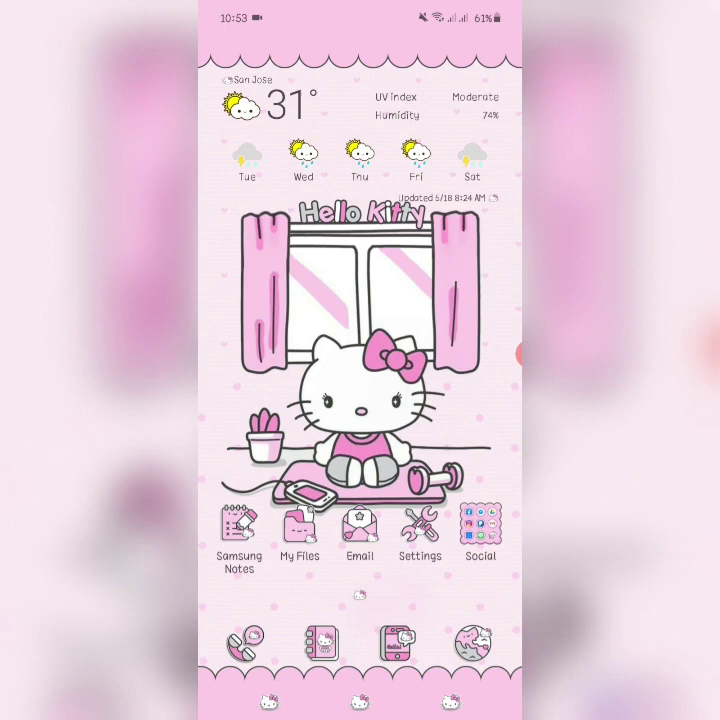
pyautogui.click(244, 644)
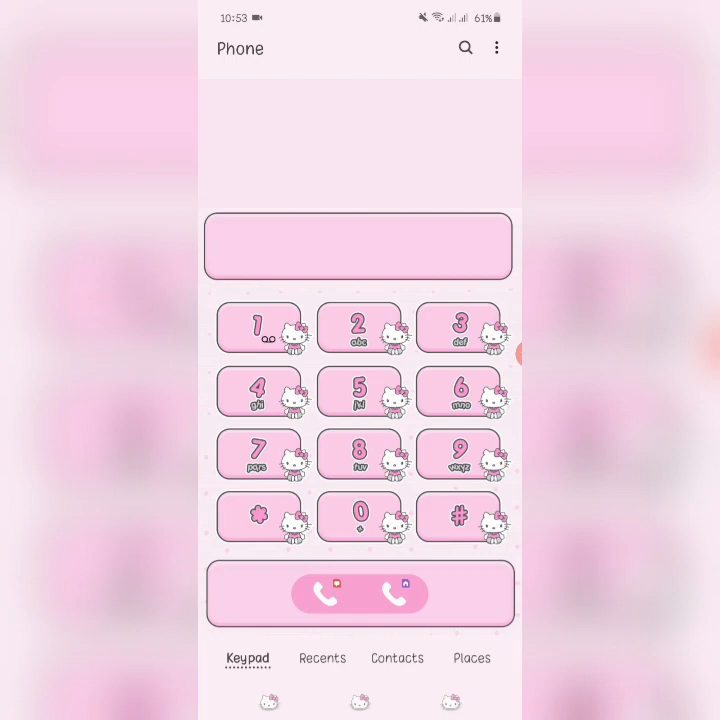
# Browse the Phone app's Contacts tab to see the pink Hello Kitty themed entries
pyautogui.click(396, 658)
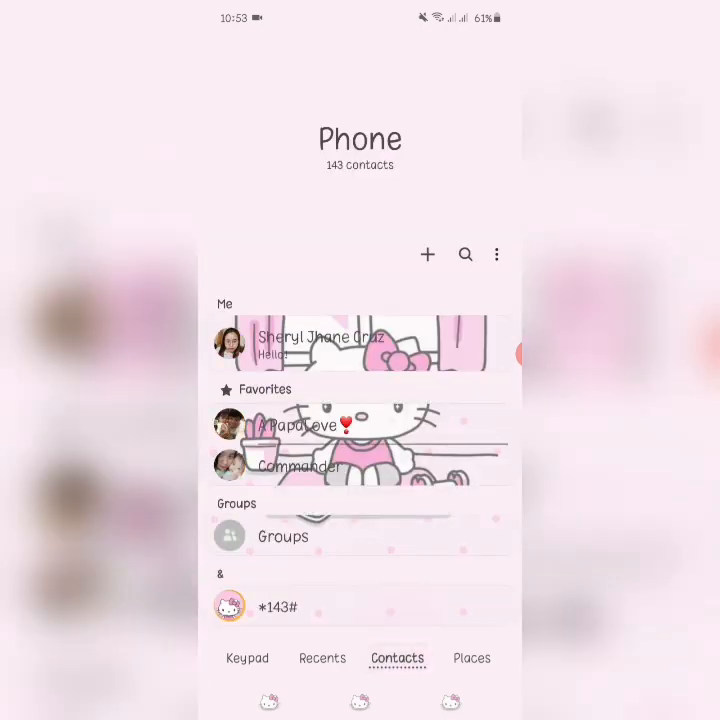
pyautogui.scroll(-3)
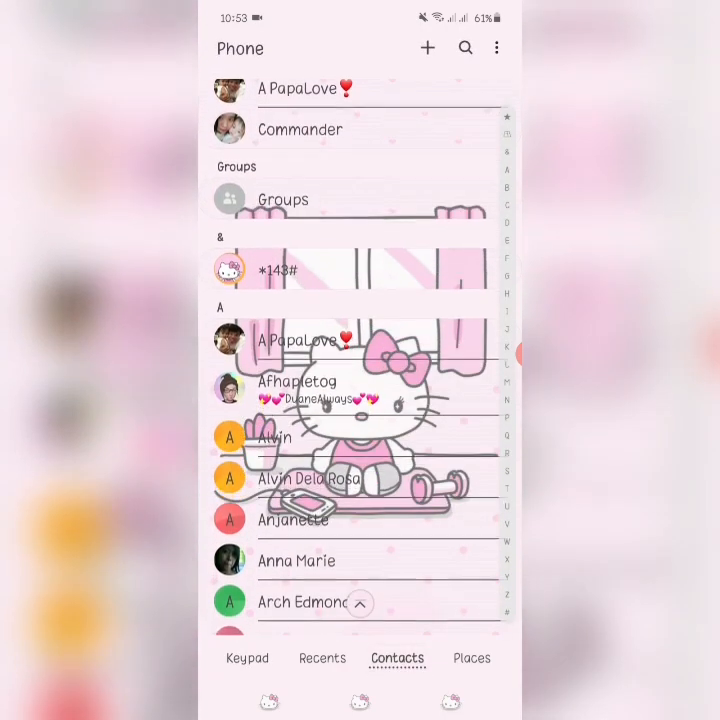
pyautogui.scroll(-3)
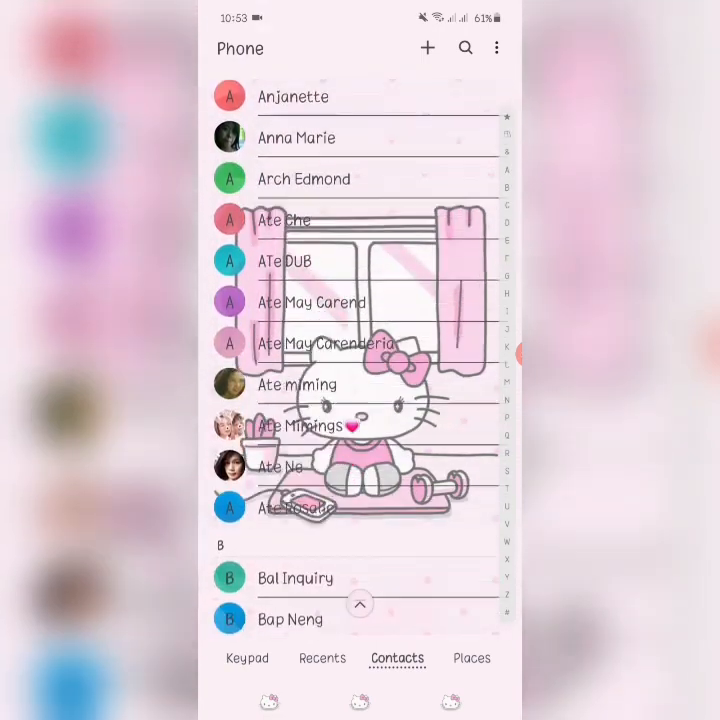
pyautogui.scroll(3)
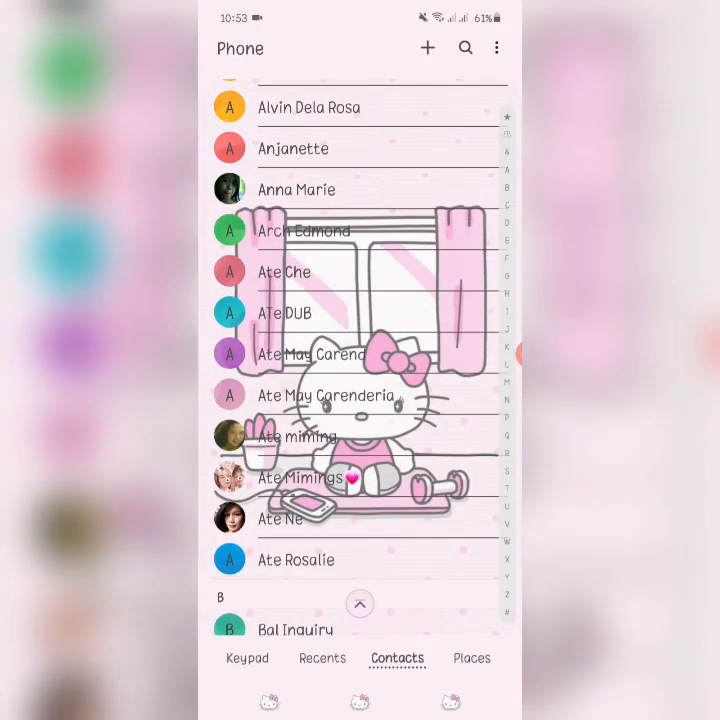
pyautogui.scroll(-3)
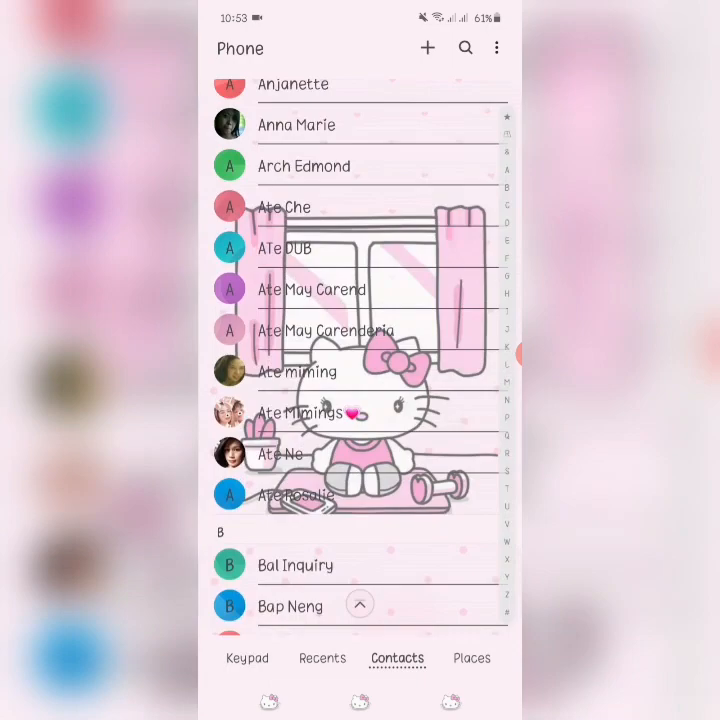
pyautogui.scroll(-3)
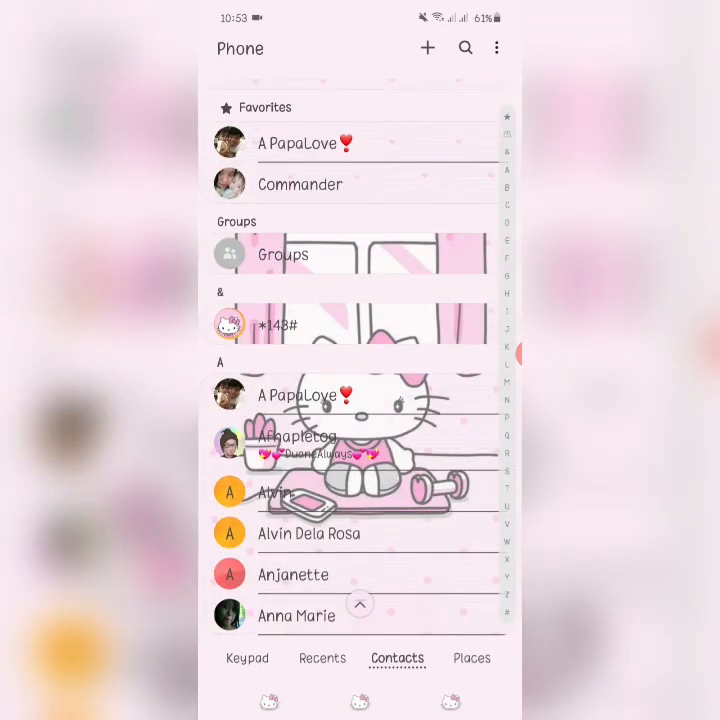
pyautogui.scroll(-3)
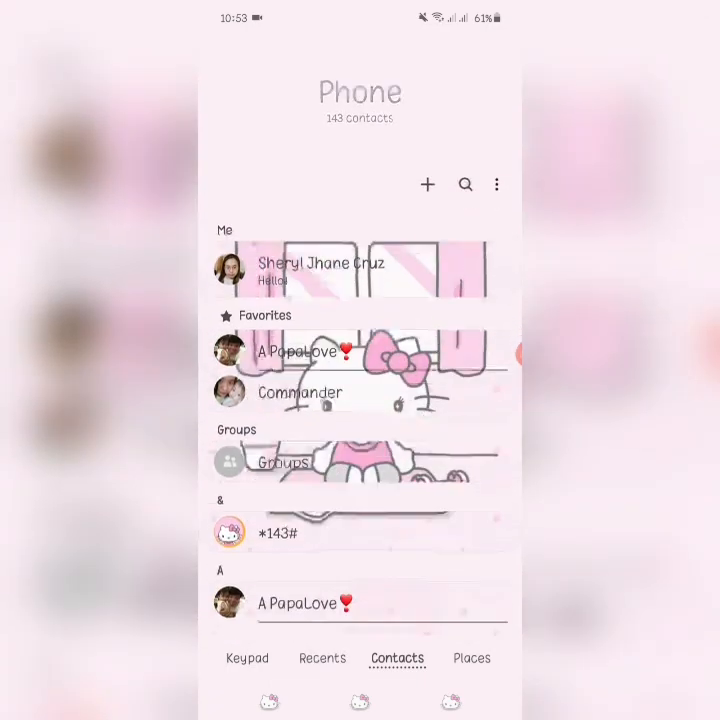
pyautogui.scroll(-3)
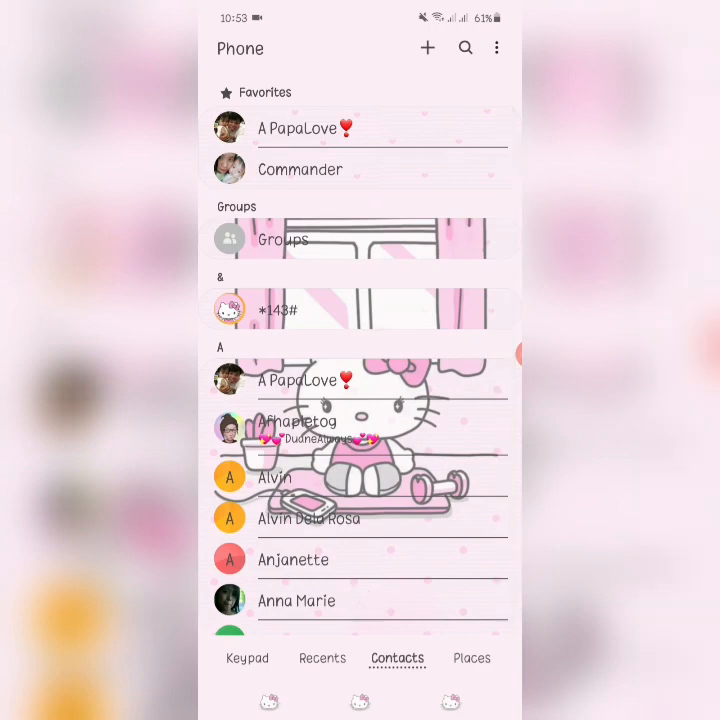
pyautogui.scroll(-3)
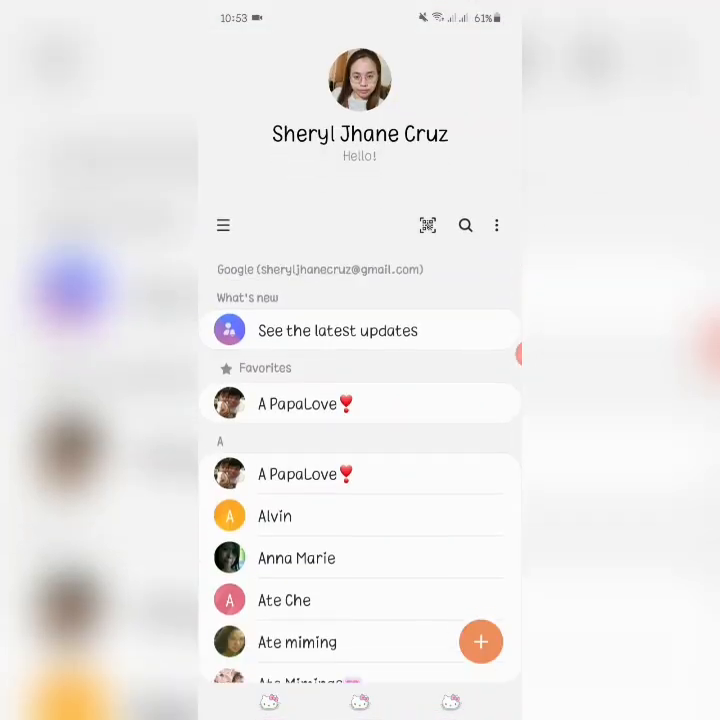
# Scroll the Contacts app list to review its pink Hello Kitty theme
pyautogui.scroll(-3)
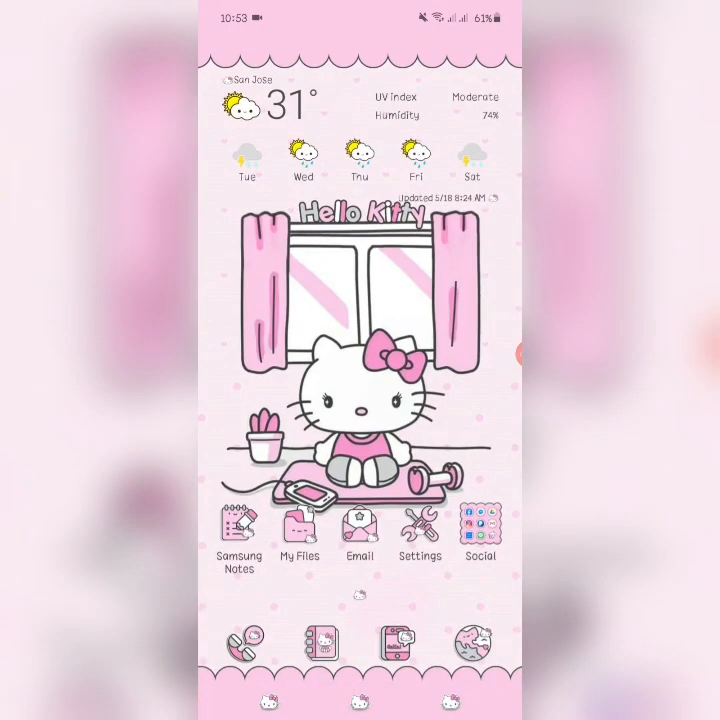
# Check the Messages inbox and Settings list for the pink Hello Kitty theme
pyautogui.click(396, 644)
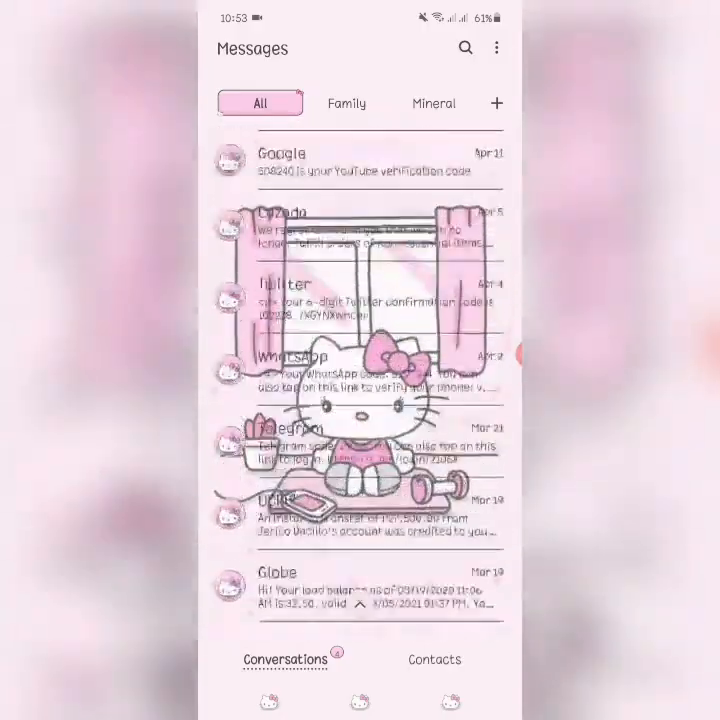
pyautogui.scroll(-3)
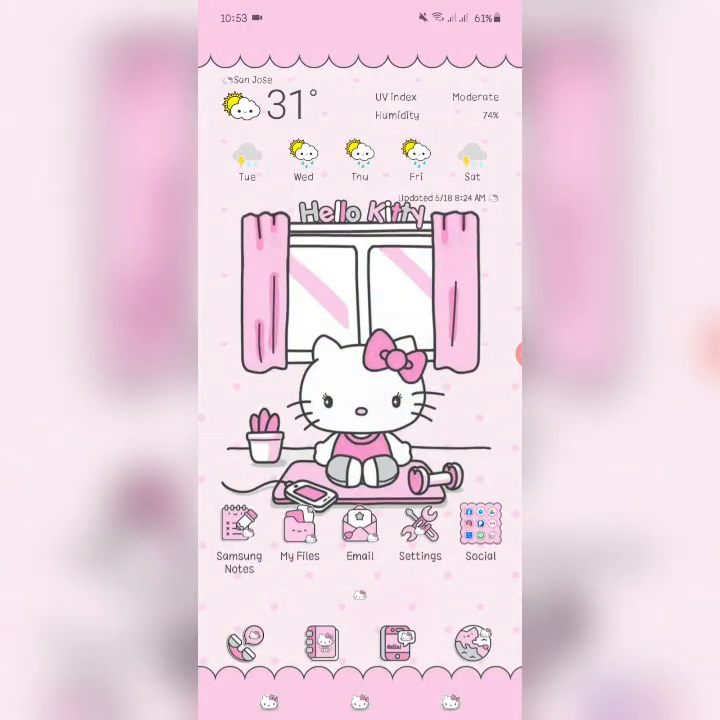
pyautogui.click(420, 522)
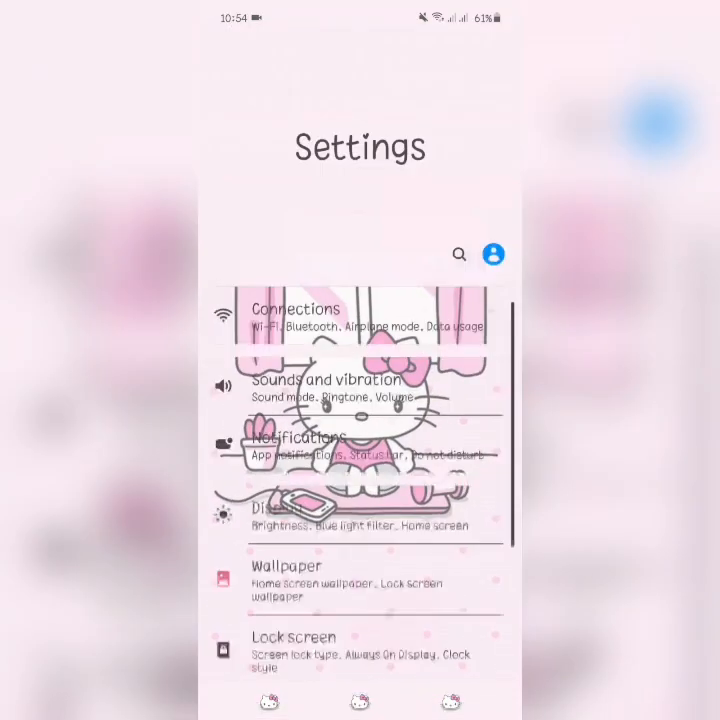
pyautogui.scroll(-3)
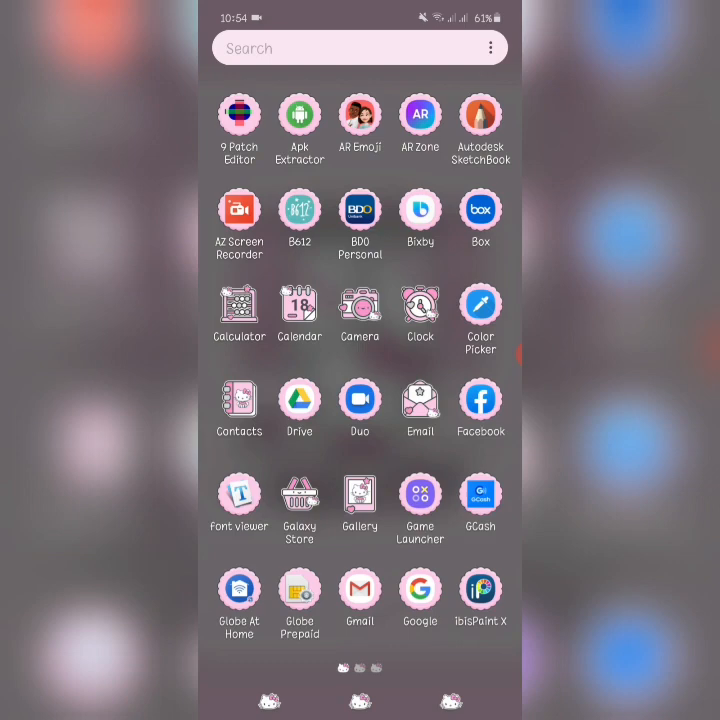
# Check the Calculator's pink keys, then return to the Phone app's Contacts list
pyautogui.click(240, 302)
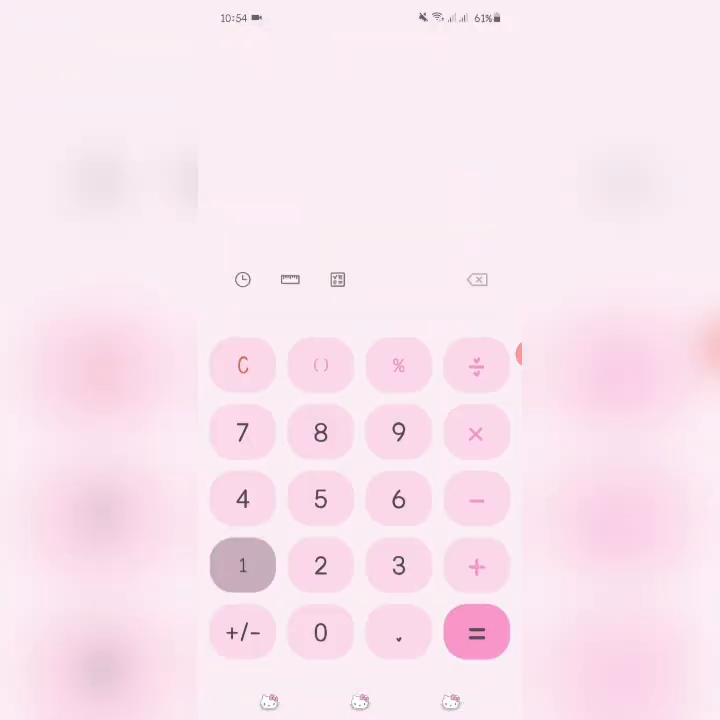
pyautogui.click(242, 564)
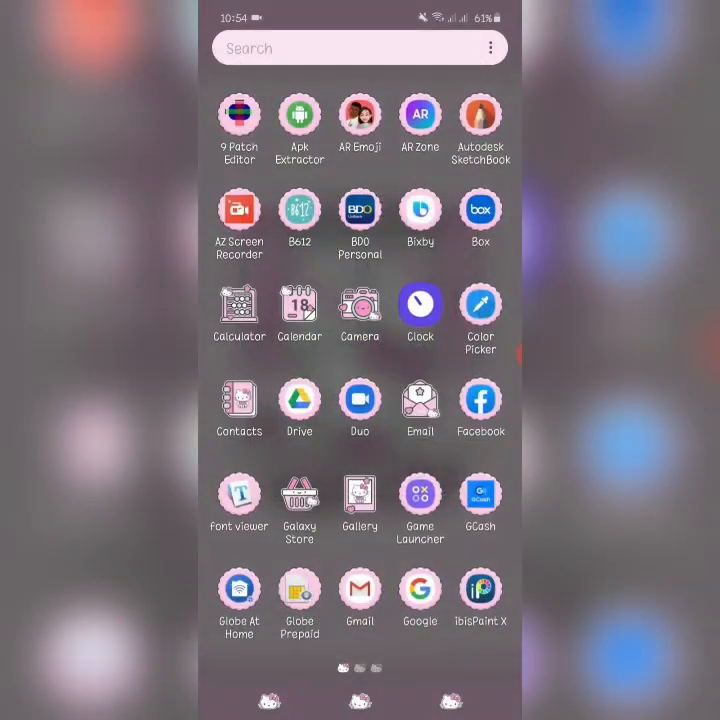
pyautogui.click(300, 304)
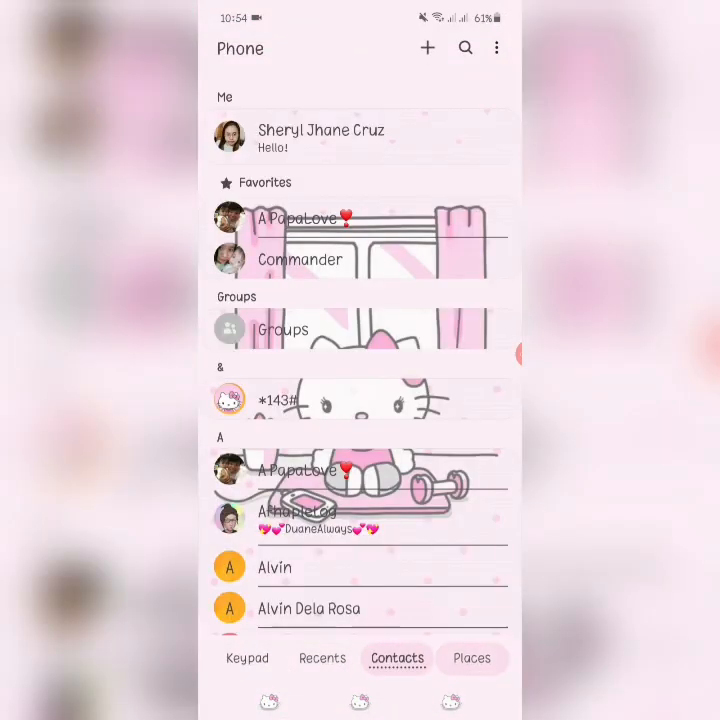
# Check My Files for the pink theme and return to the Hello Kitty home screen
pyautogui.click(248, 658)
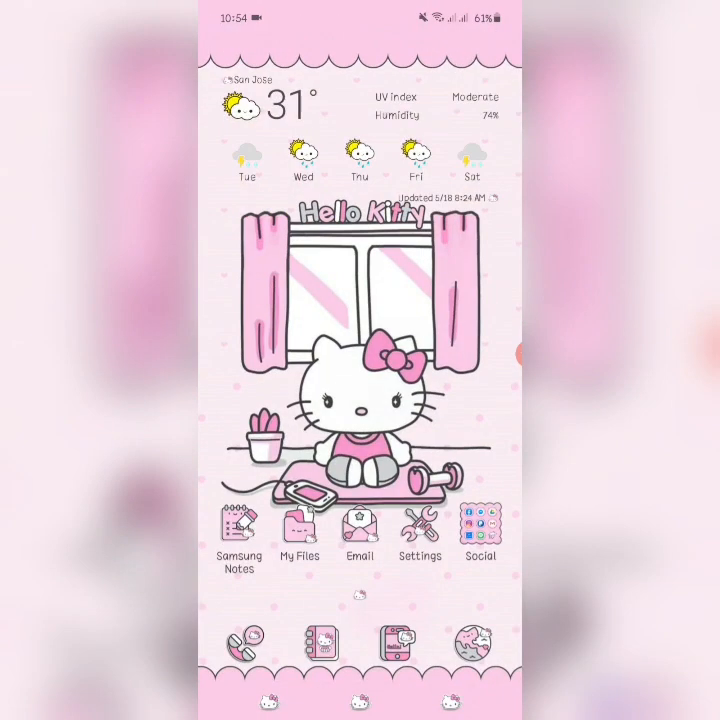
pyautogui.click(300, 524)
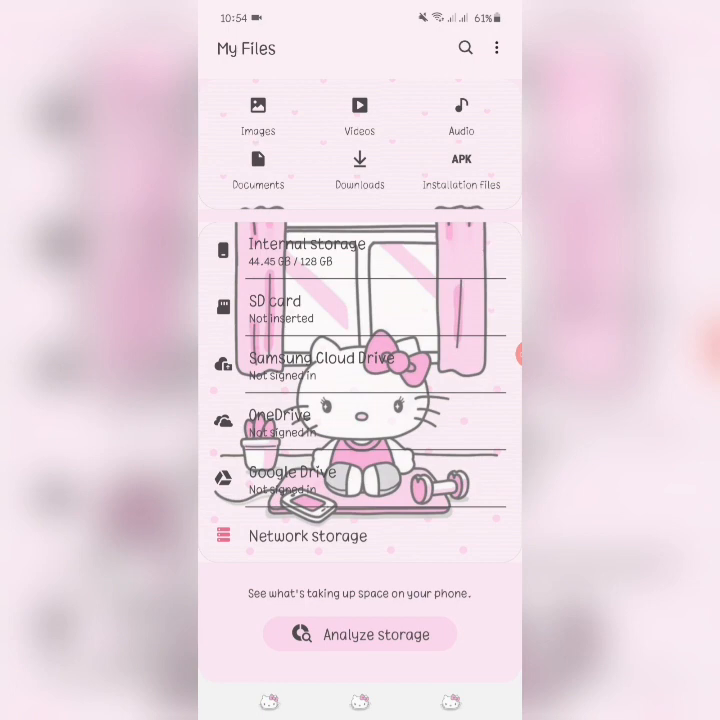
pyautogui.press('home')
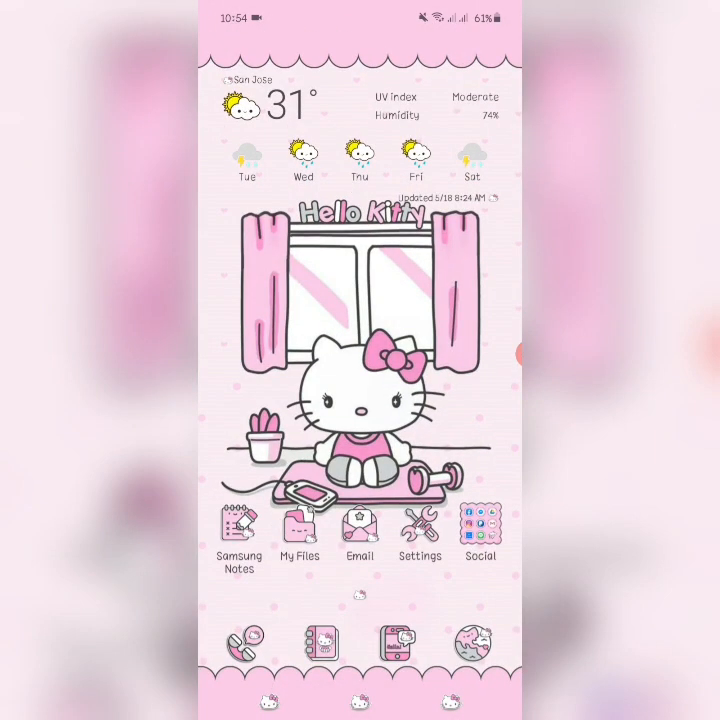